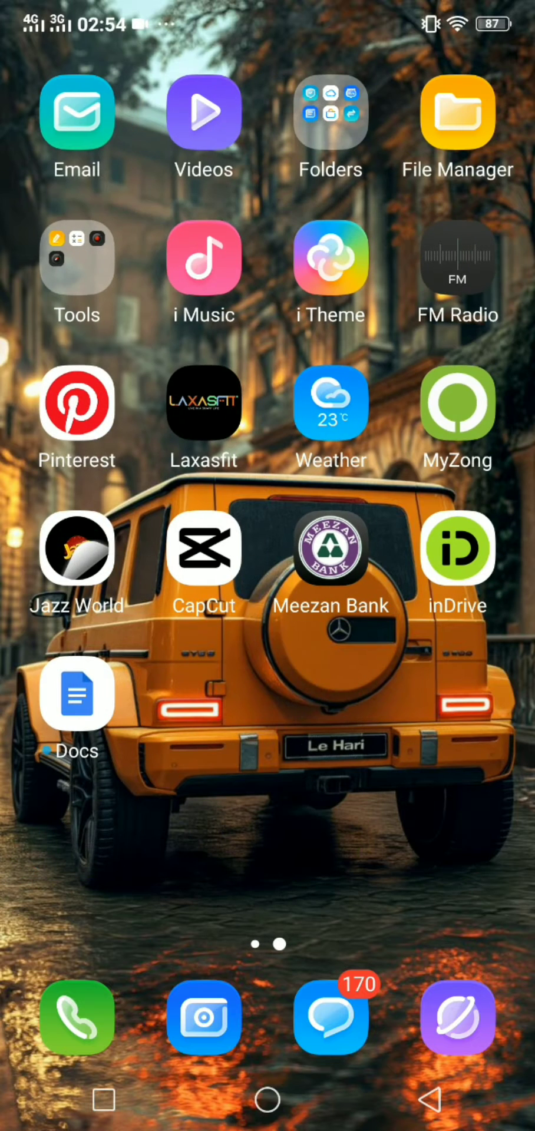
# Step: Launch Google Docs from the Android home screen
pyautogui.click(76, 693)
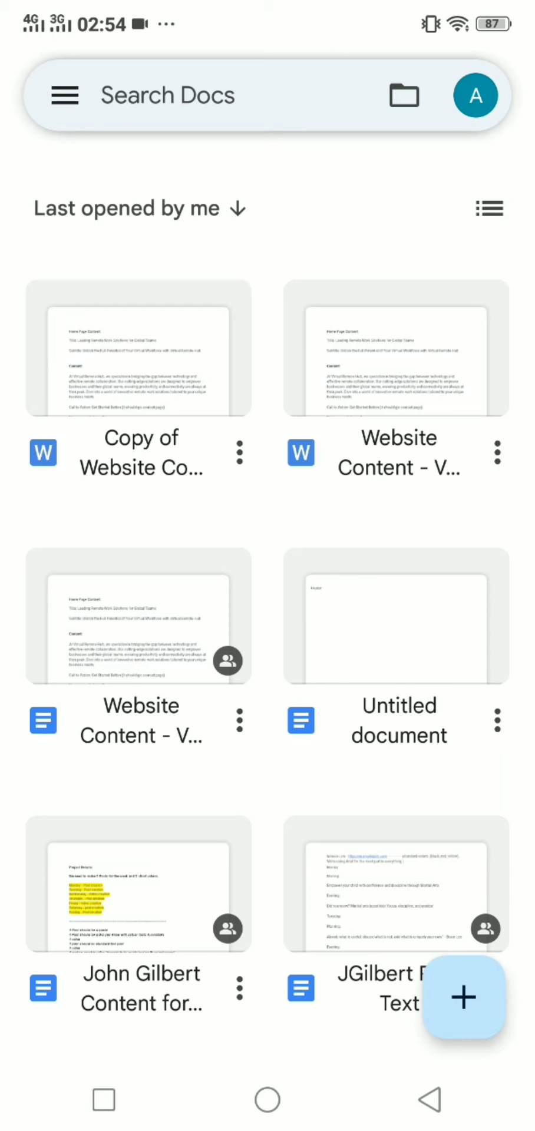
# Step: Open the options menu for 'Copy of Website Content'
pyautogui.click(238, 453)
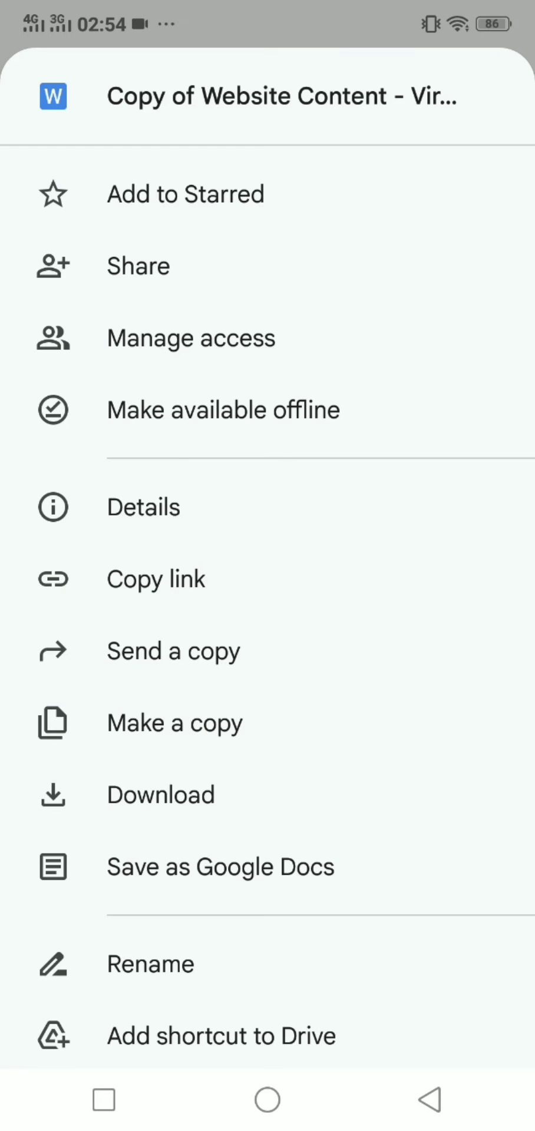
# Step: Send a copy of the document in PDF Document (.pdf) format
pyautogui.click(173, 650)
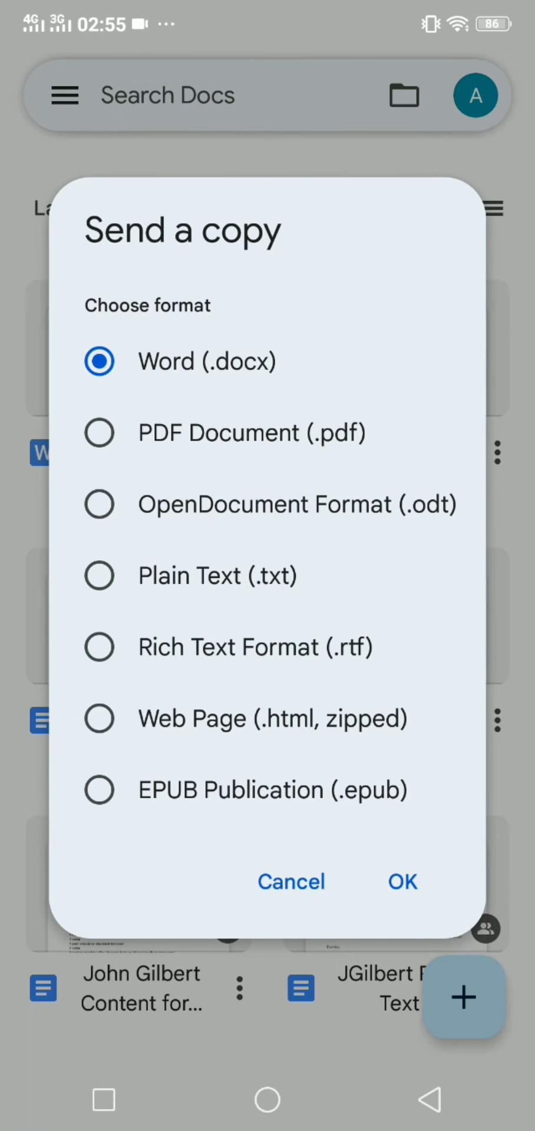
pyautogui.click(100, 431)
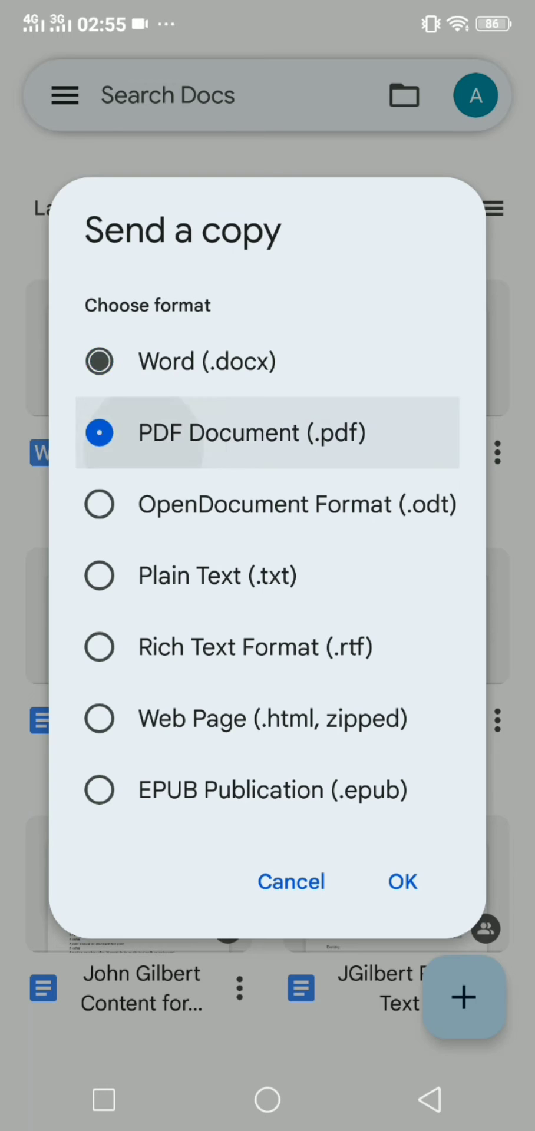
pyautogui.click(99, 432)
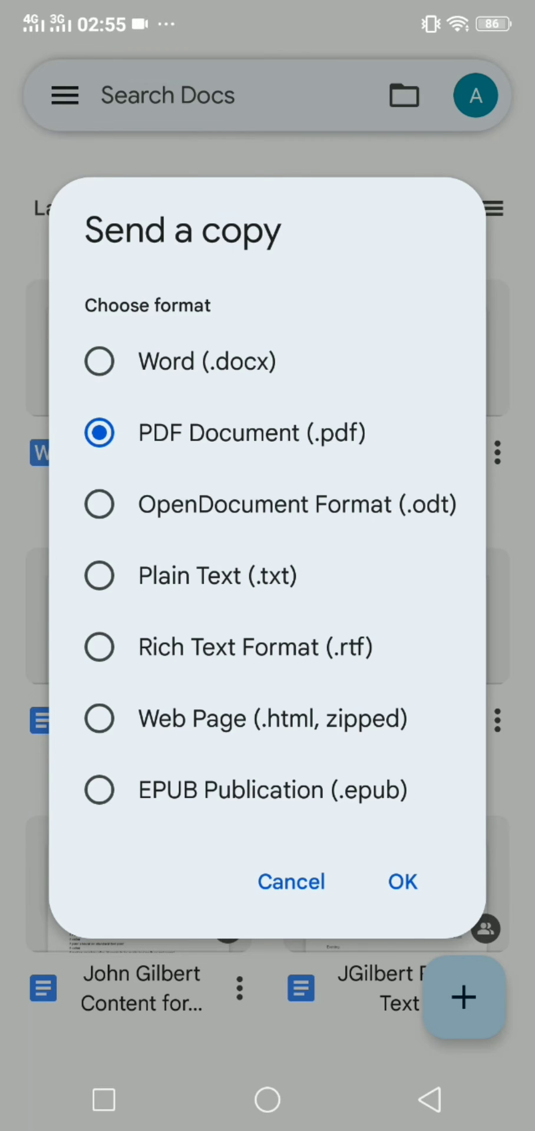
pyautogui.click(402, 881)
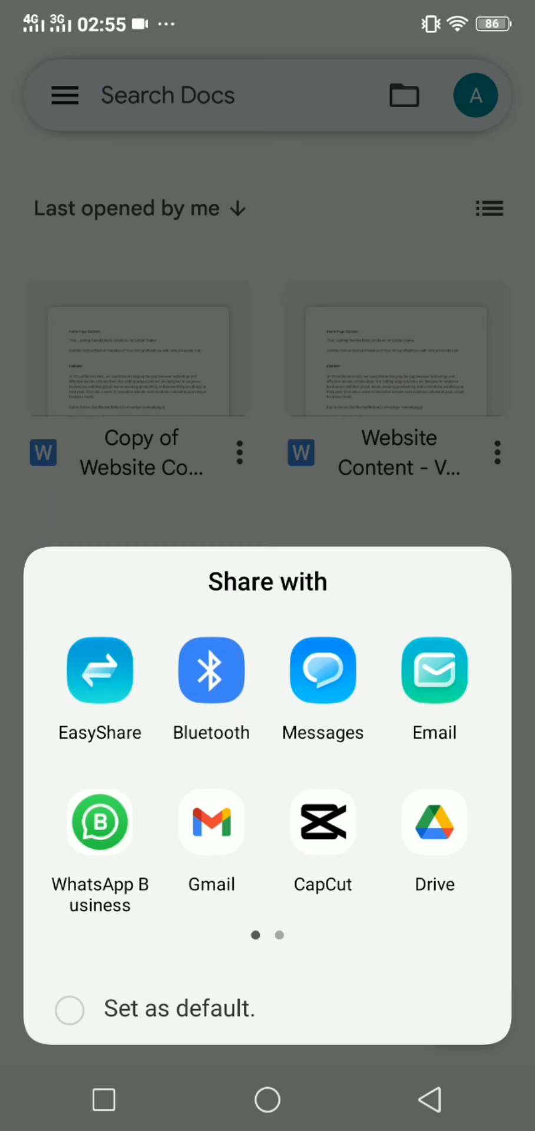
# Step: Share the PDF via WhatsApp Business to the 'Message yourself' chat
pyautogui.click(100, 821)
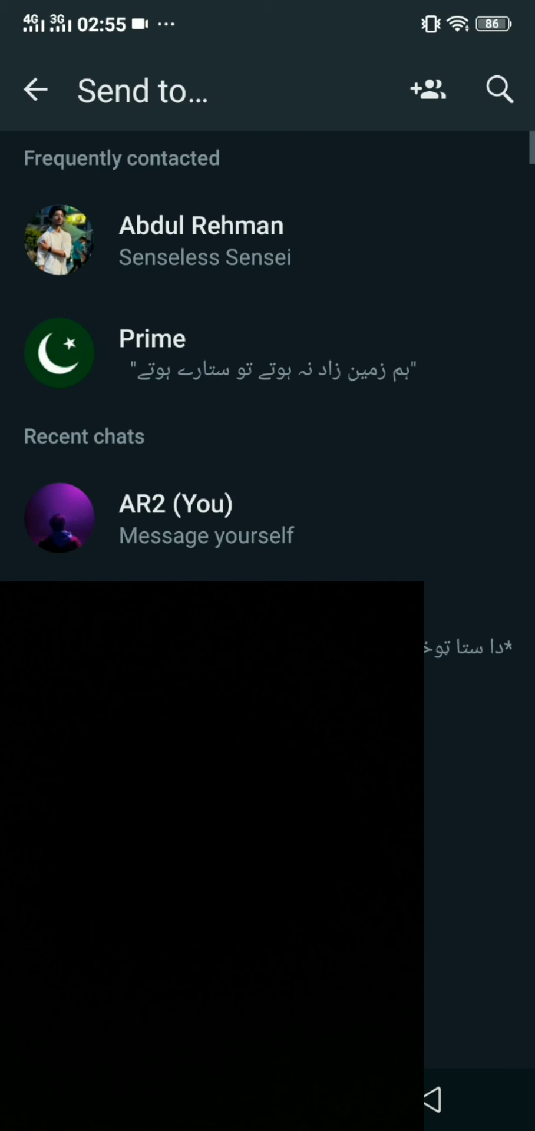
pyautogui.click(59, 517)
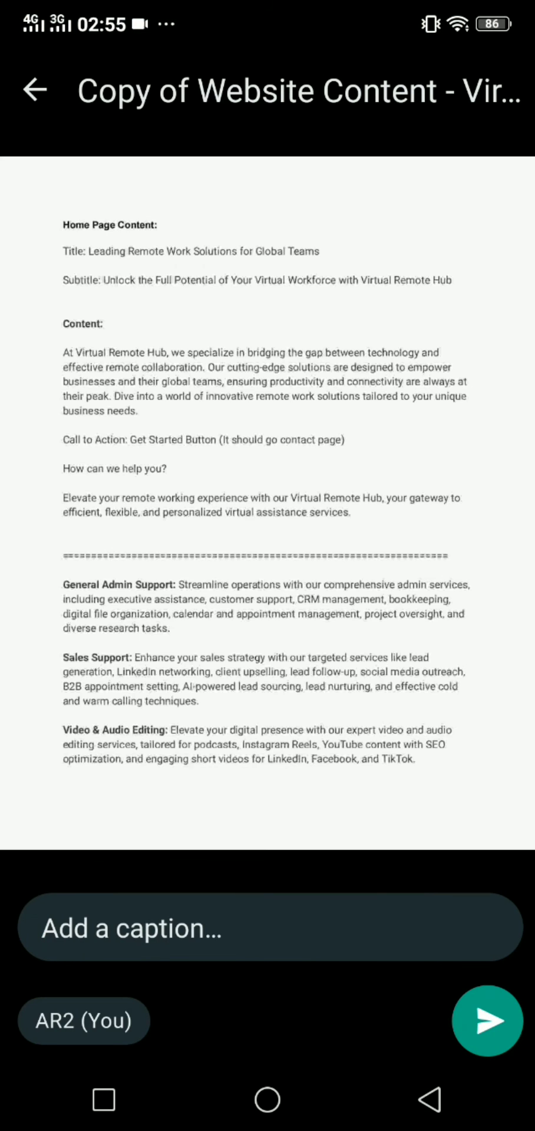
pyautogui.click(487, 1020)
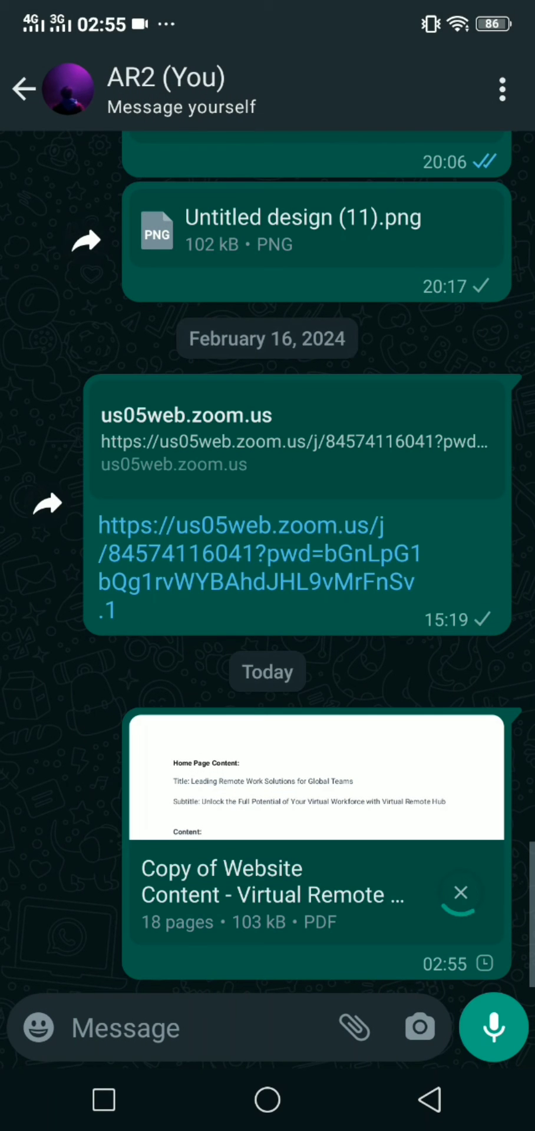